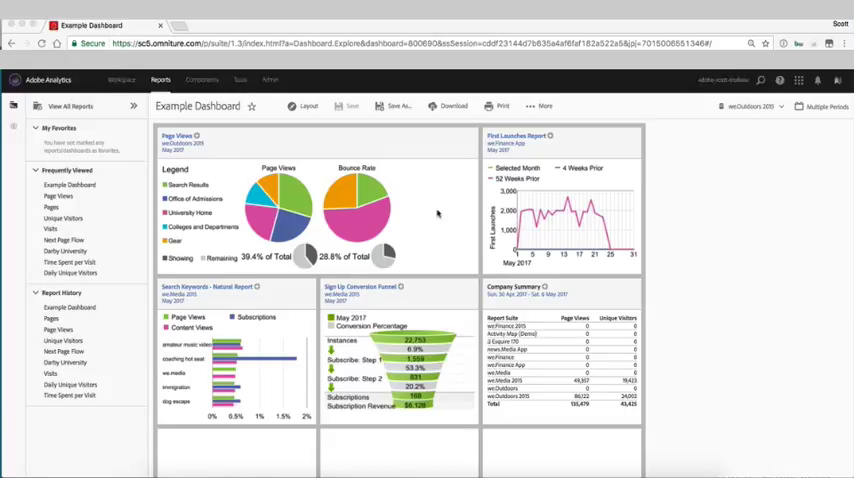
mouse_move(442, 208)
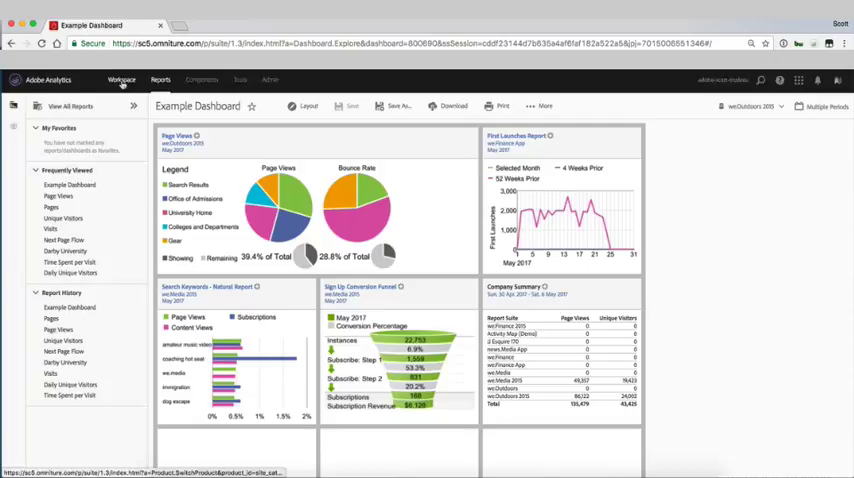
Go to the Workspace tab to list the existing projects and templates.
left_click(121, 80)
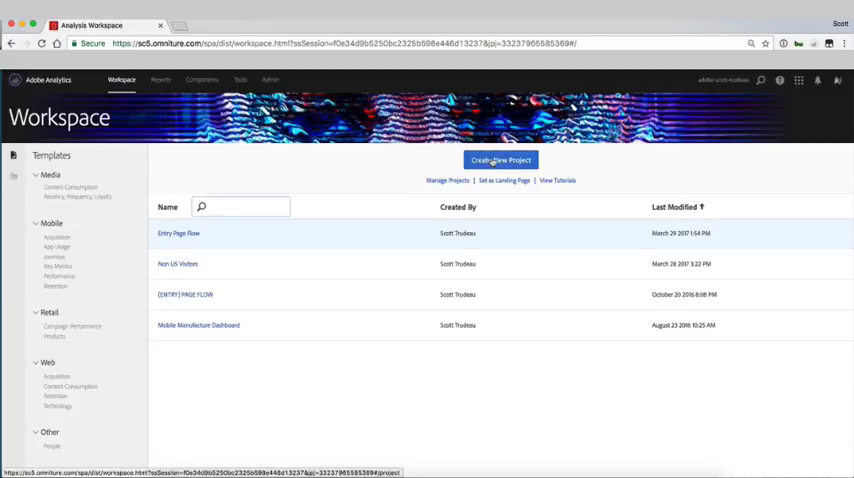
Create a new blank Workspace project with a Fallout panel of all visits.
left_click(500, 160)
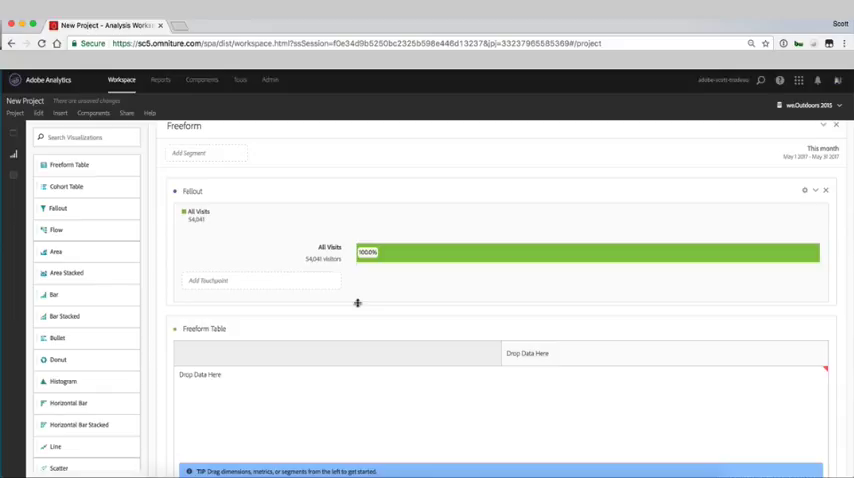
mouse_move(16, 156)
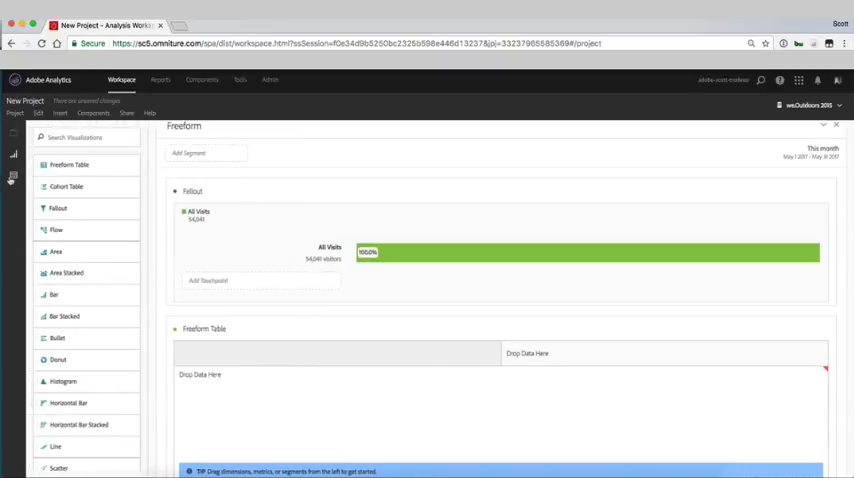
Add University Home and Colleges and Departments pages as fallout touchpoints.
left_click(13, 175)
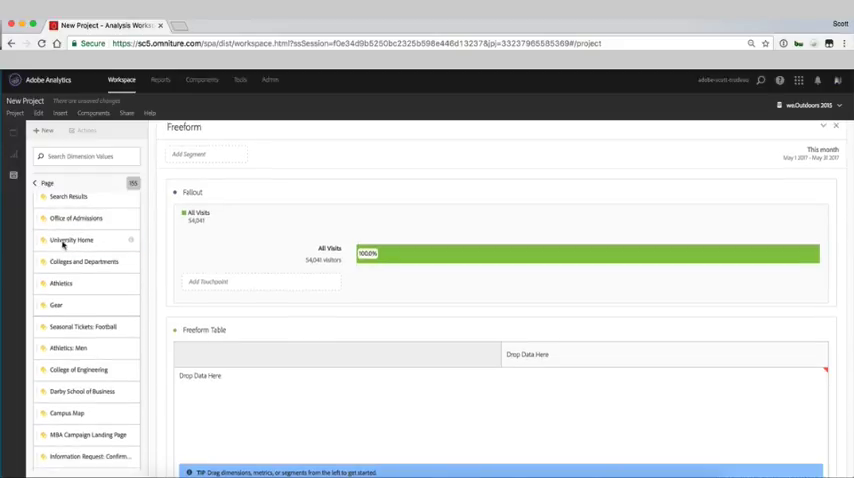
left_click_drag(71, 240, 238, 281)
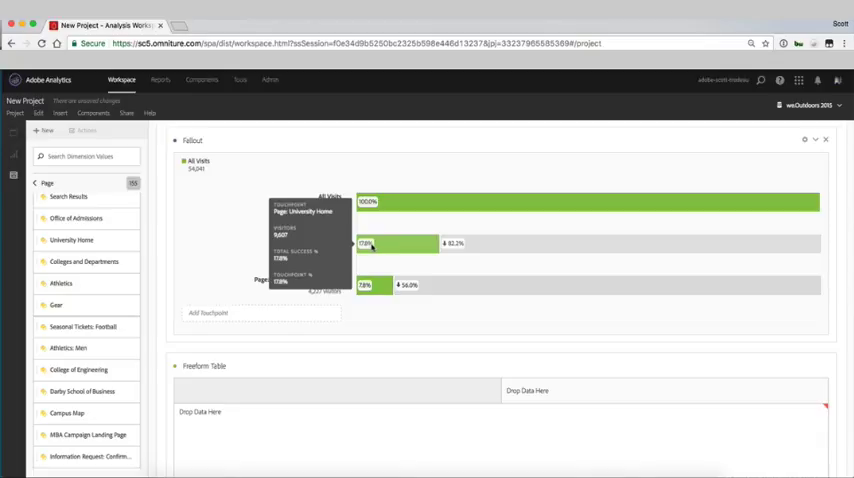
mouse_move(375, 285)
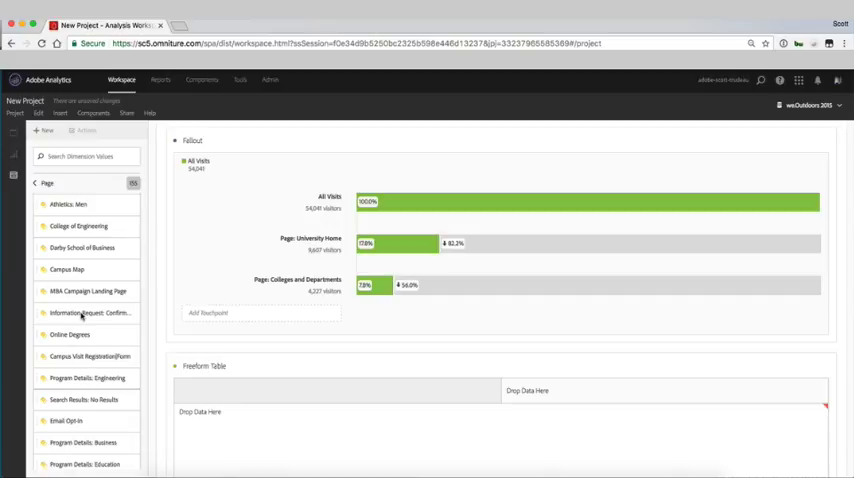
Search pages for 'infor' and add University Information and Information Request: Confirmation touchpoints.
left_click(86, 156)
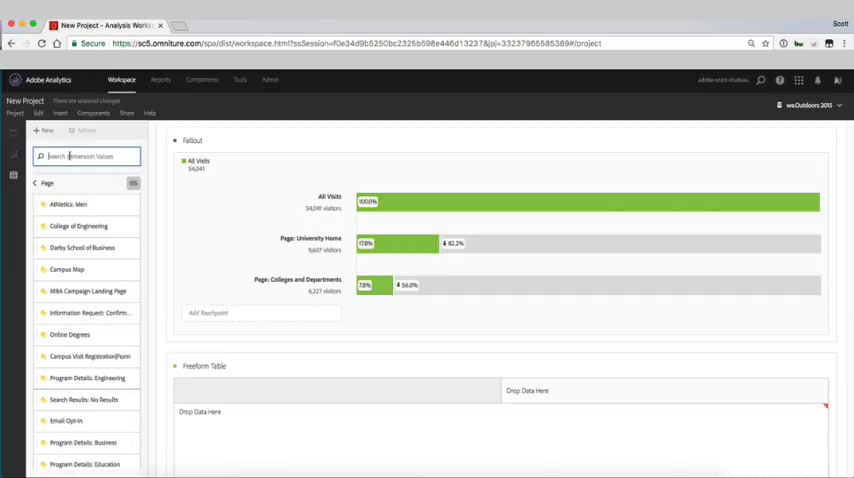
type("infor")
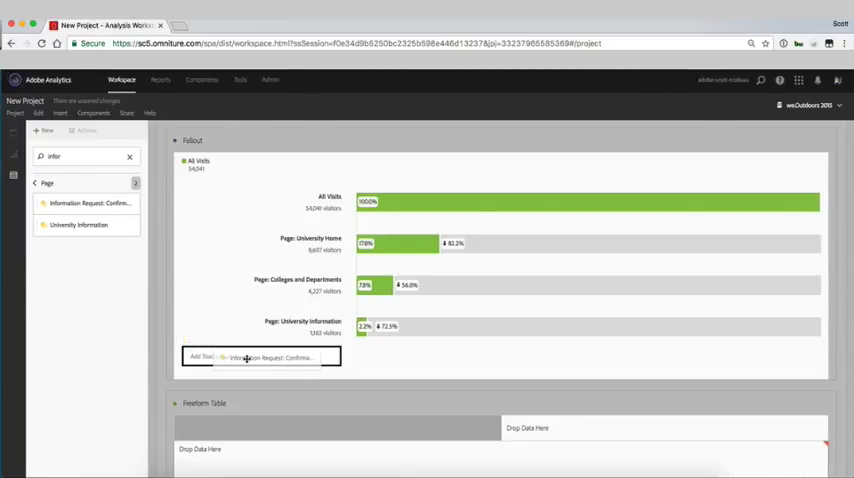
left_click(260, 357)
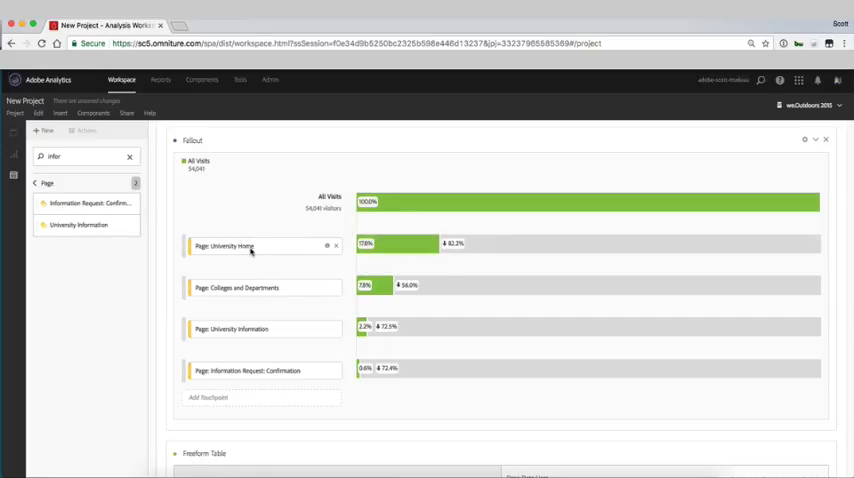
mouse_move(371, 289)
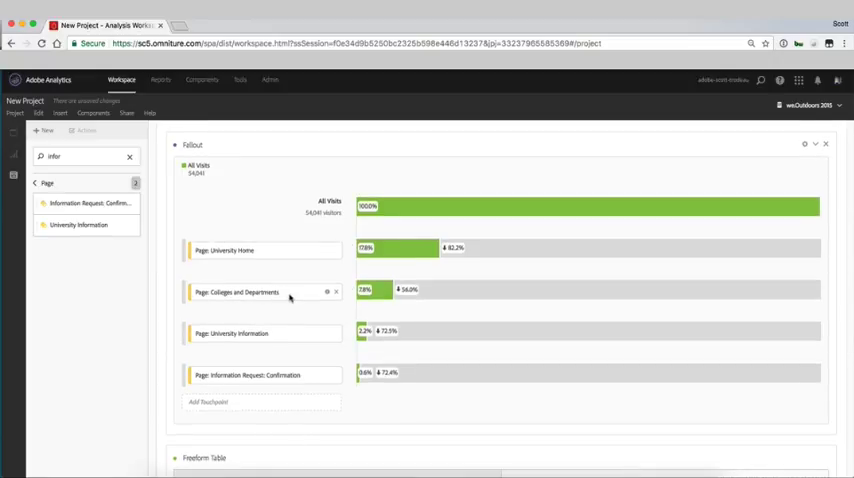
mouse_move(327, 336)
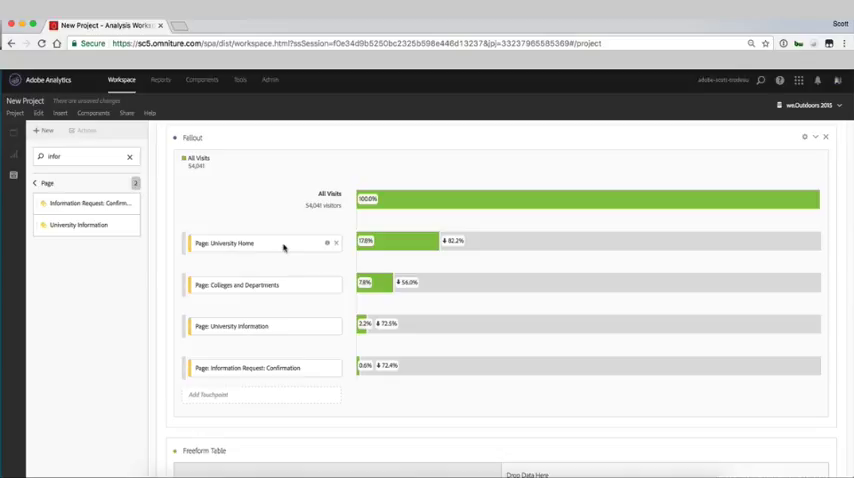
mouse_move(258, 320)
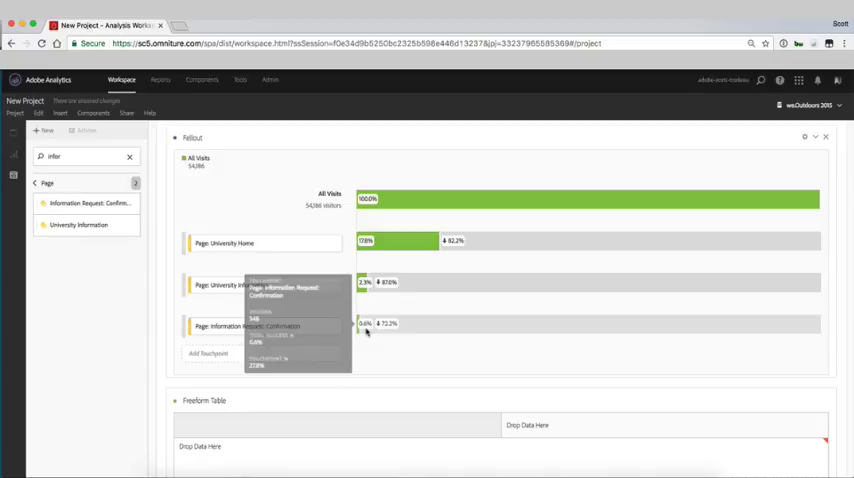
mouse_move(370, 258)
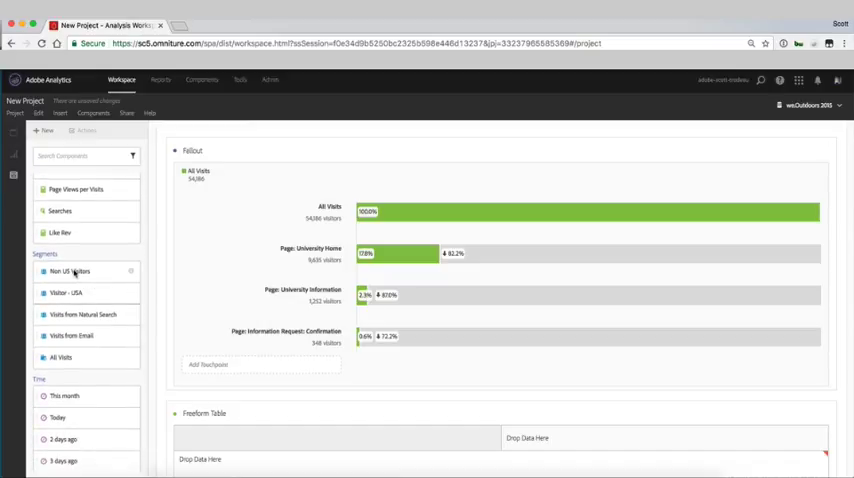
Add the Non US Visitors and Visitor - USA segments as fallout comparisons.
left_click(70, 292)
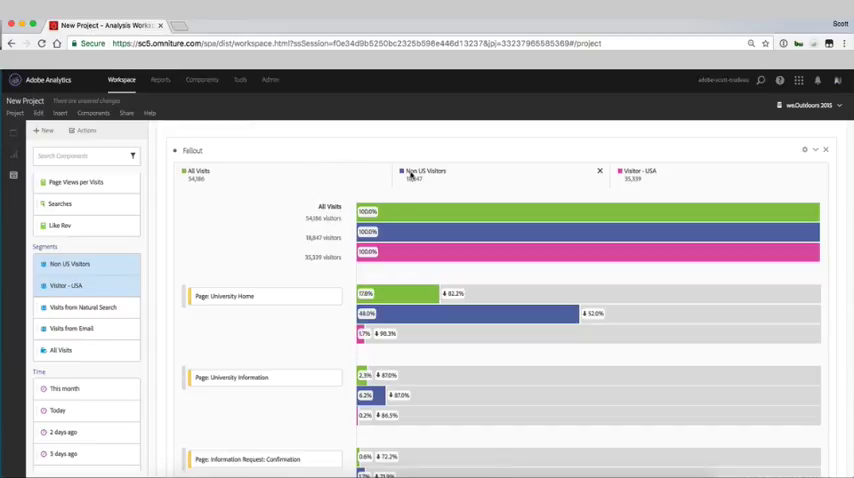
mouse_move(650, 174)
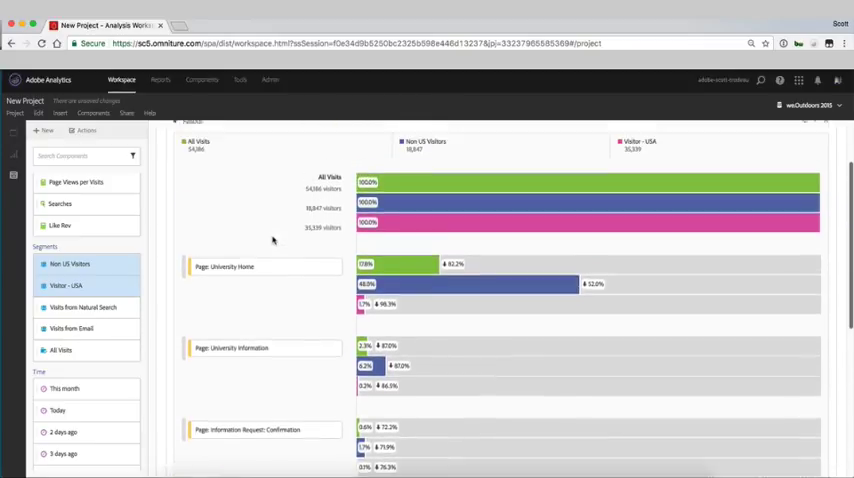
scroll("down", 3)
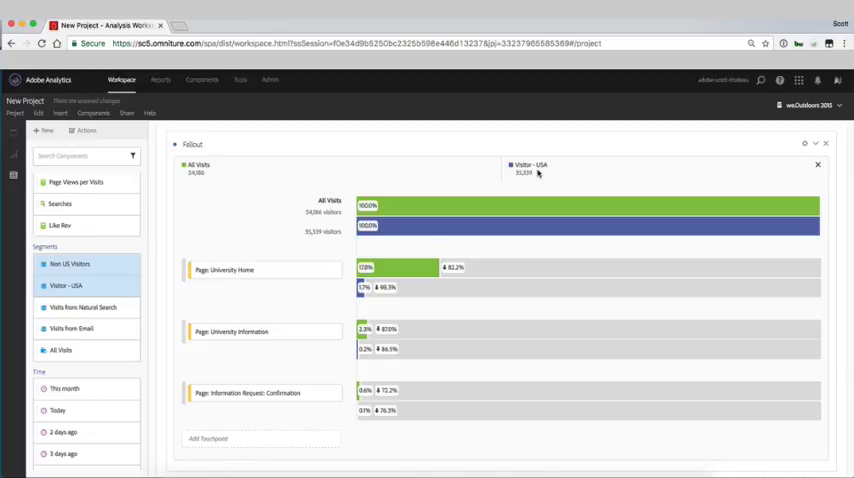
Scroll through the fallout to review the Visitor - USA step percentages.
scroll("down", 3)
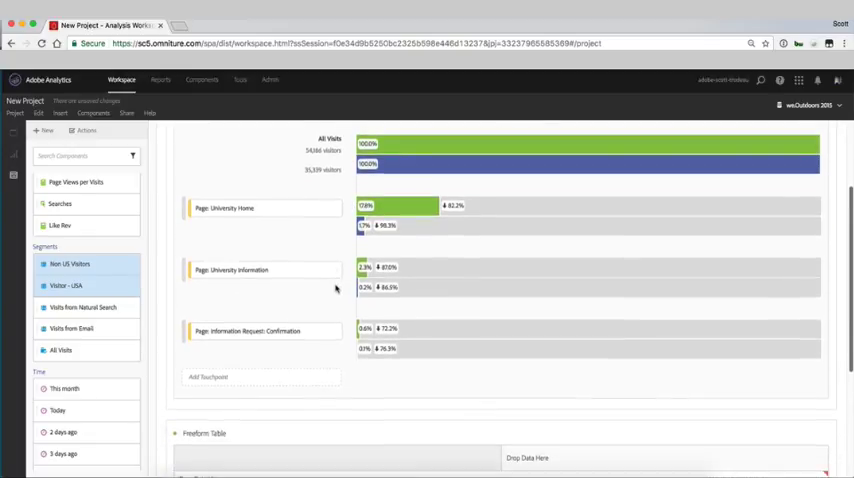
scroll("down", 3)
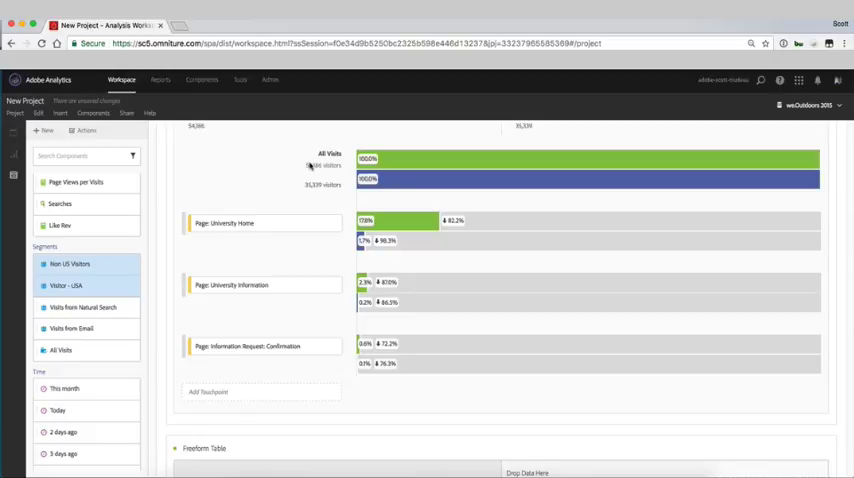
mouse_move(320, 168)
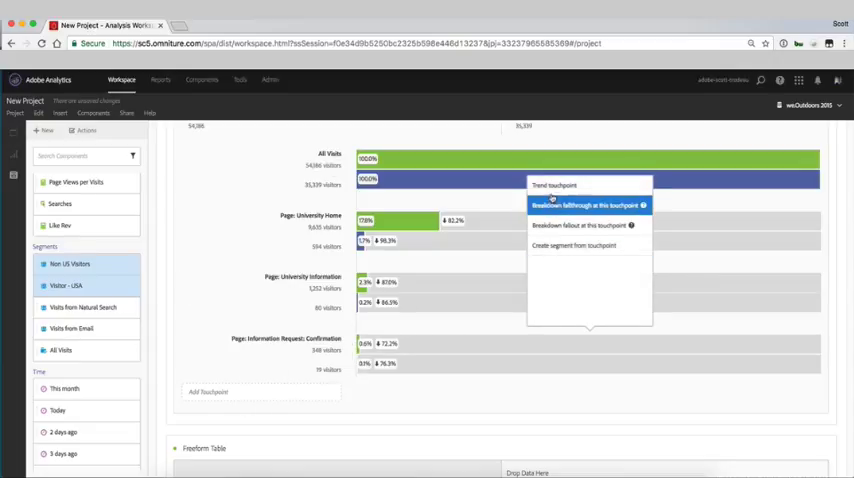
mouse_move(575, 245)
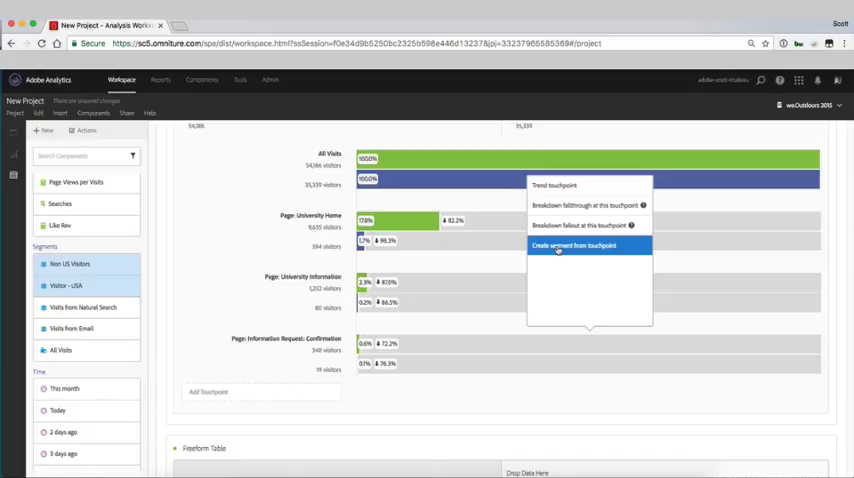
Create a segment from the fallout touchpoints titled 'Users that requested information'.
left_click(575, 245)
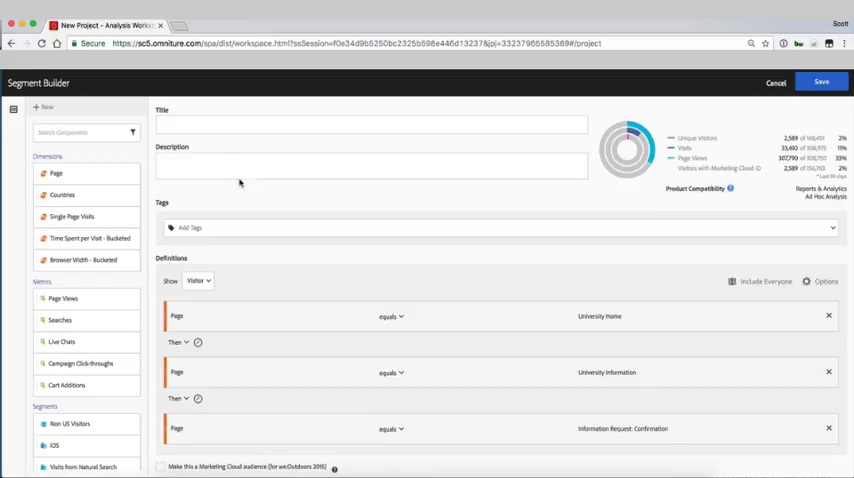
left_click(372, 124)
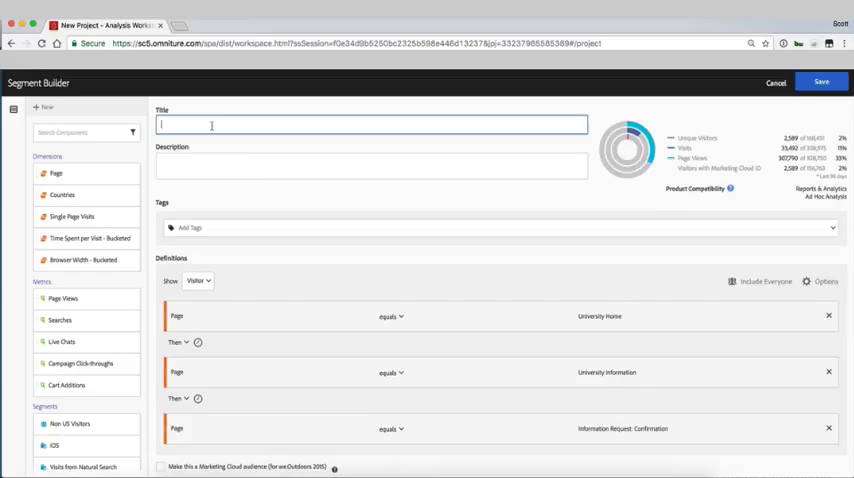
type("Users that requested information")
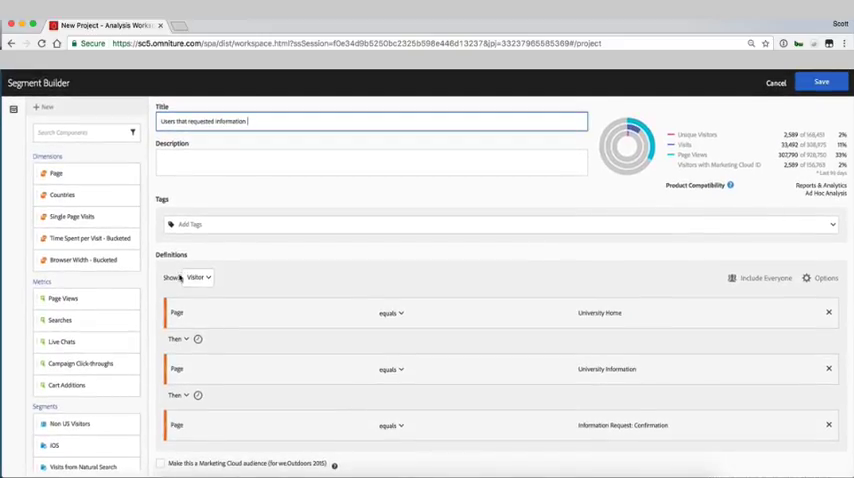
mouse_move(172, 400)
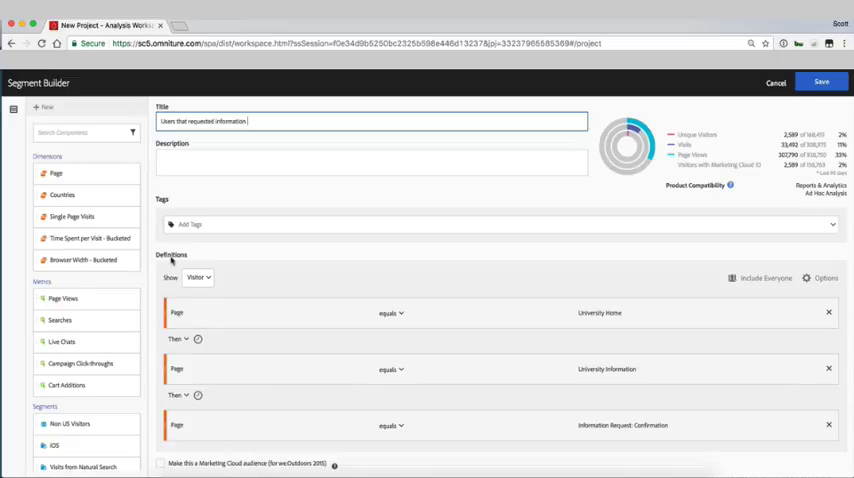
mouse_move(333, 322)
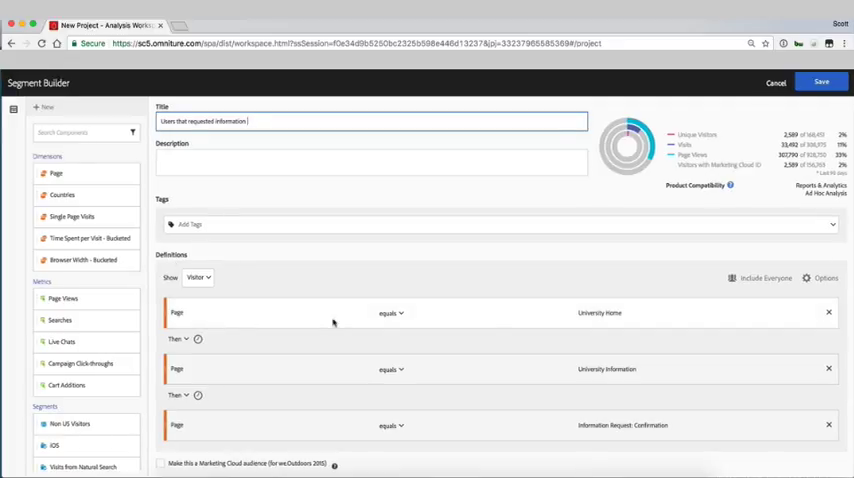
mouse_move(326, 379)
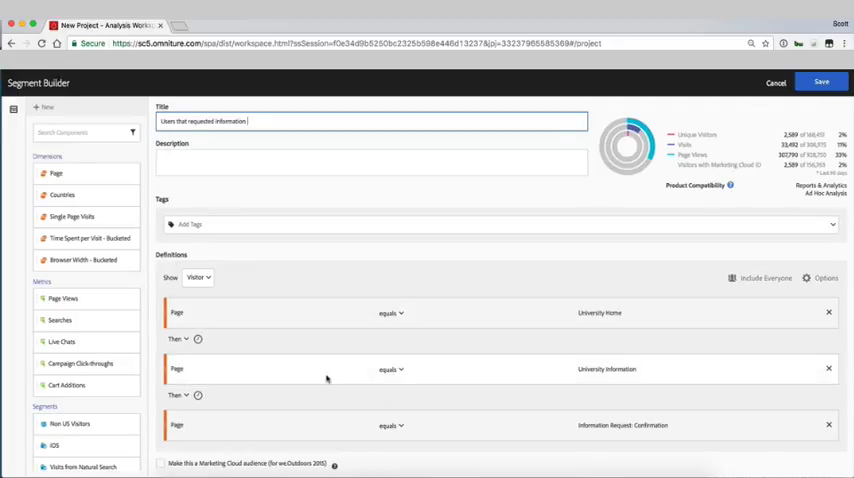